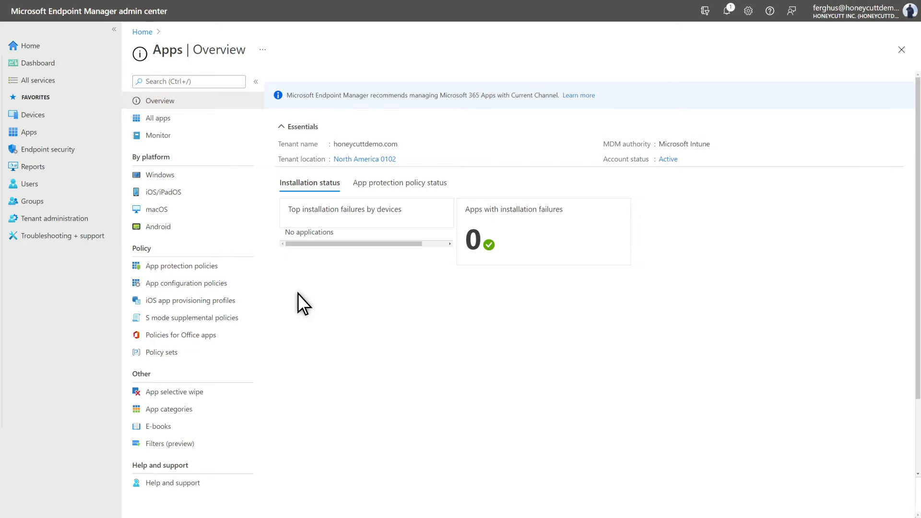
mouse_move(178, 196)
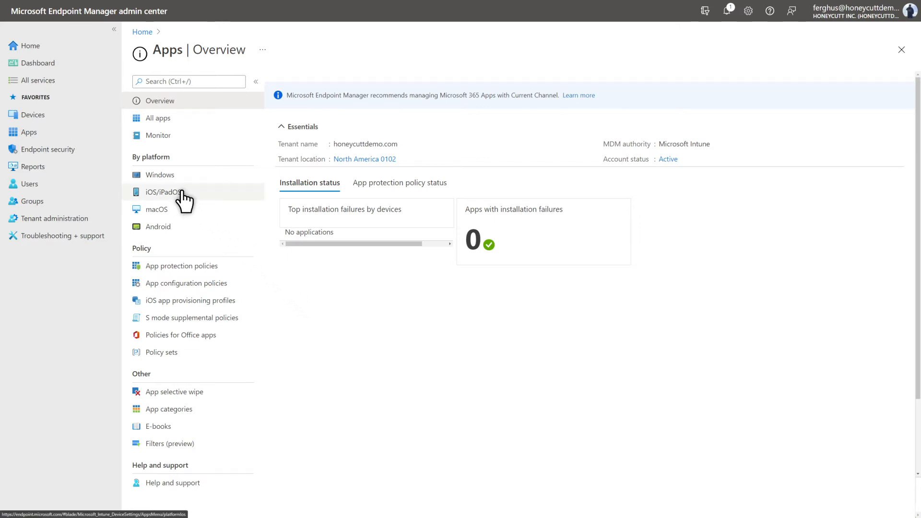
Start a new iOS/iPadOS app under Apps with the iOS store app type
left_click(163, 192)
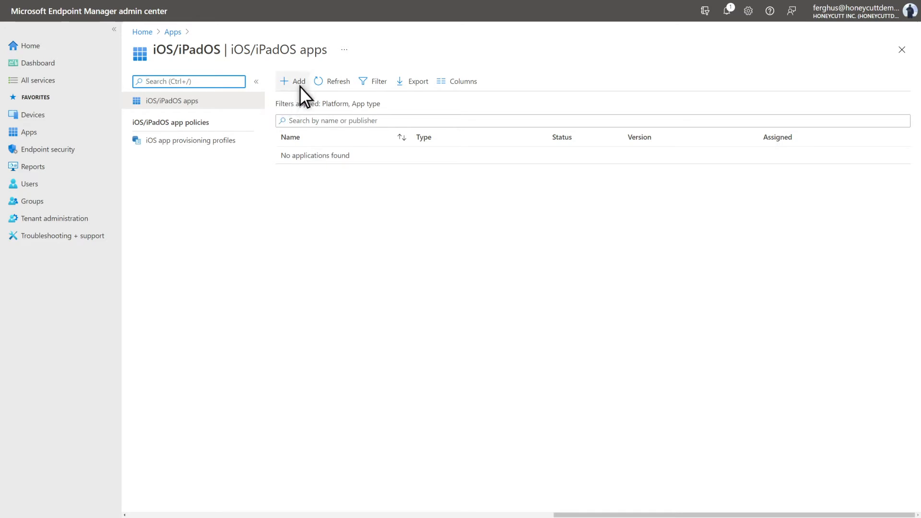
left_click(293, 80)
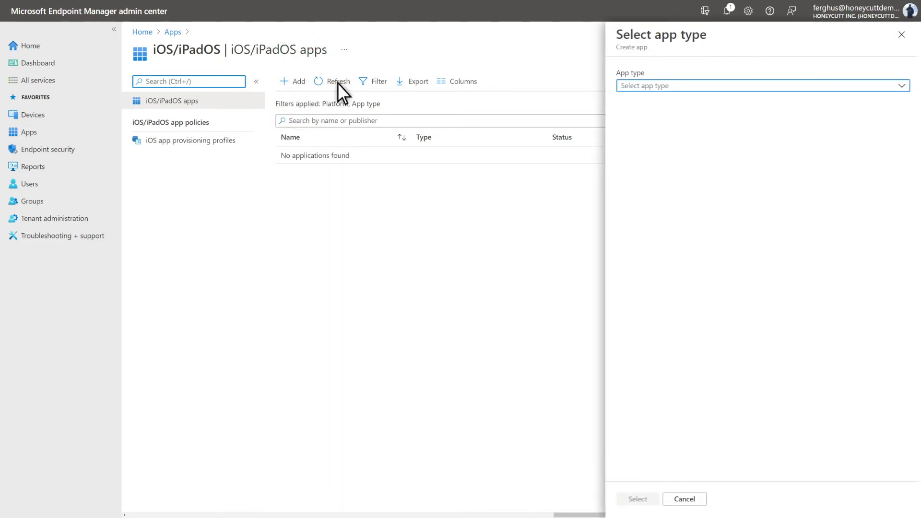
left_click(759, 86)
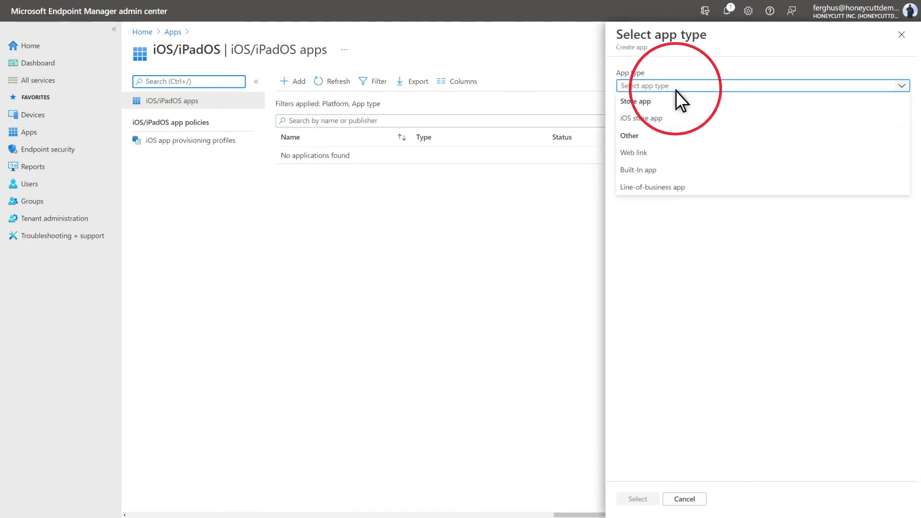
left_click(640, 118)
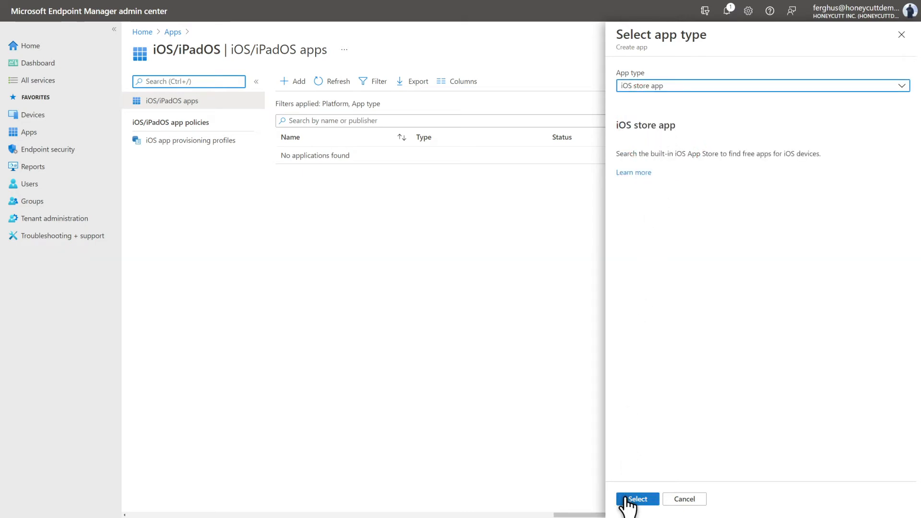
Search the App Store for 'Microsoft Defender Endpoint' and select it as the app
left_click(637, 498)
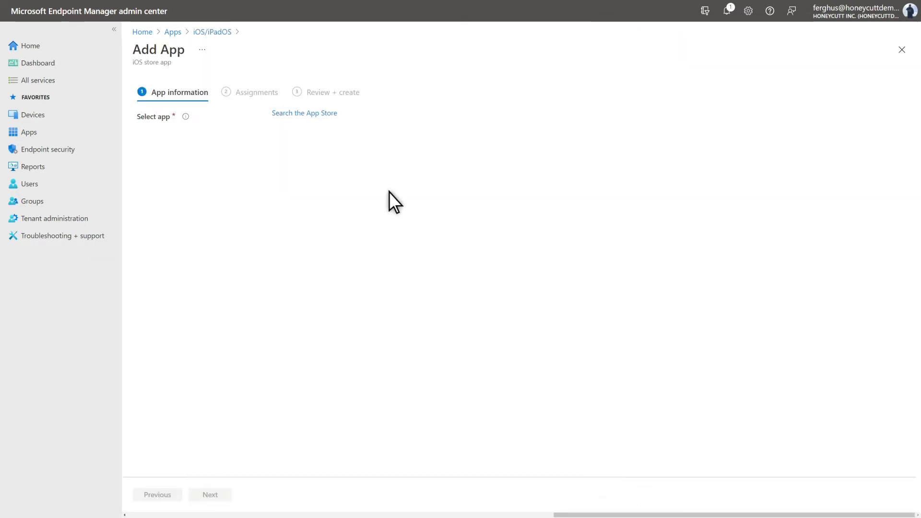
left_click(304, 113)
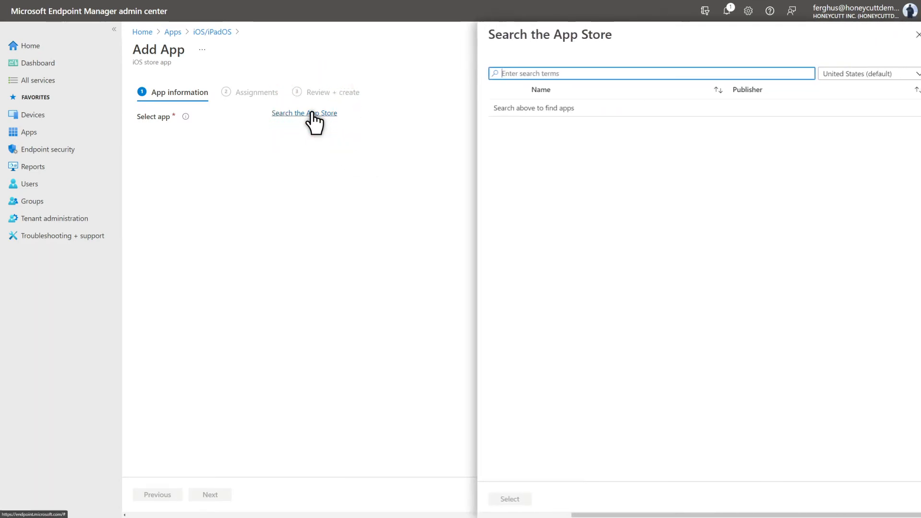
type("Microsoft Defe")
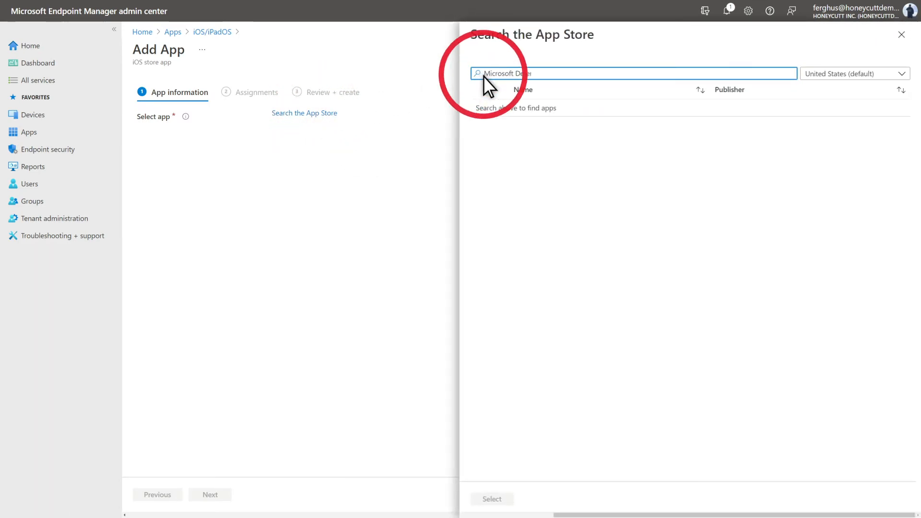
type("Microsoft Defender Endpoint")
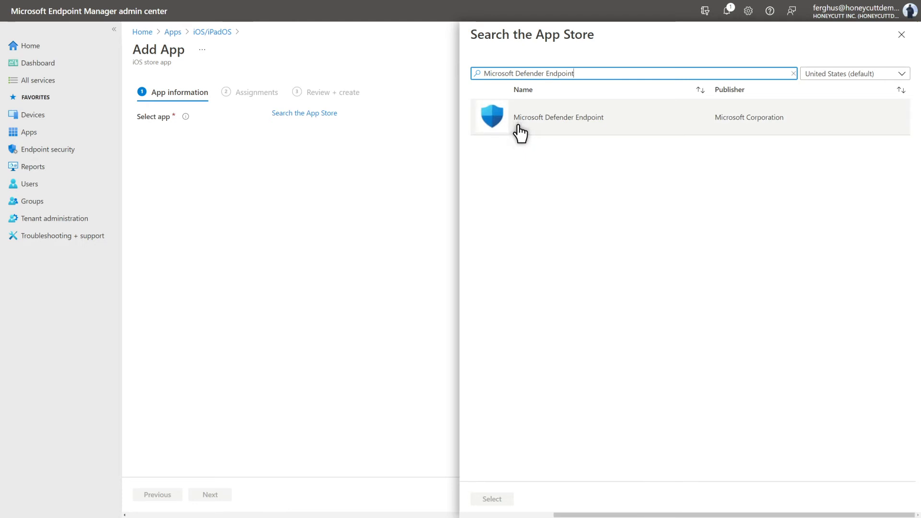
left_click(558, 117)
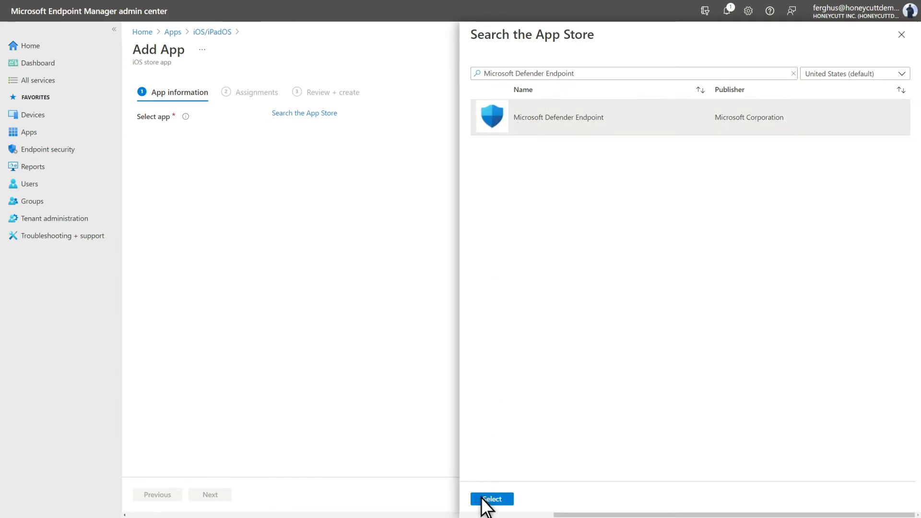
left_click(492, 499)
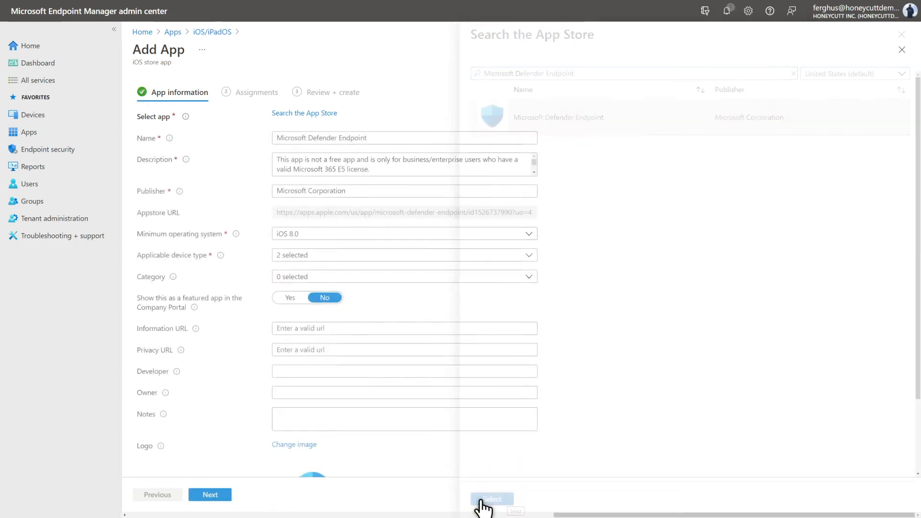
Set the minimum operating system to iOS 12.0 and continue to assignments
left_click(493, 499)
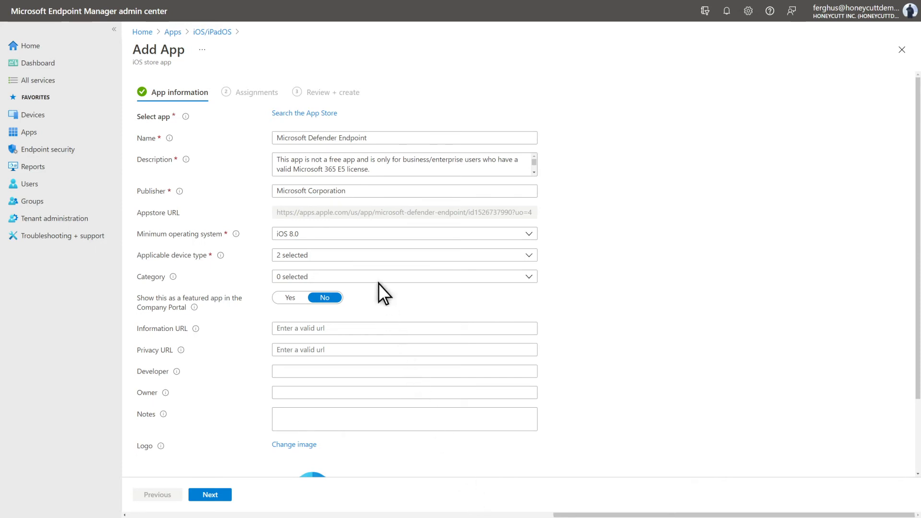
mouse_move(367, 238)
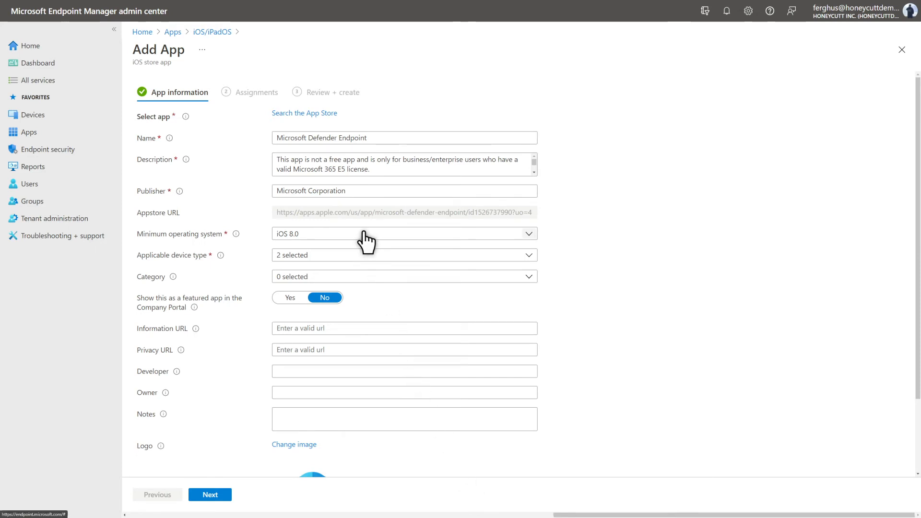
left_click(405, 233)
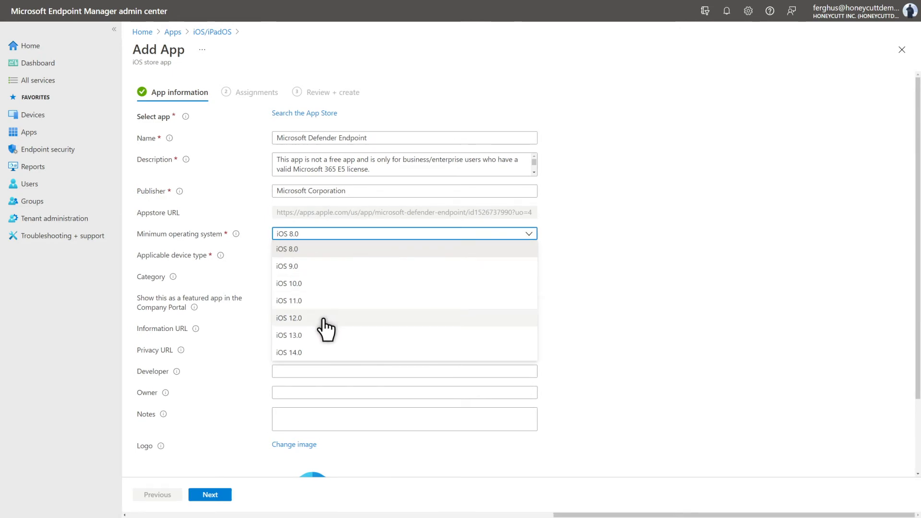
left_click(288, 317)
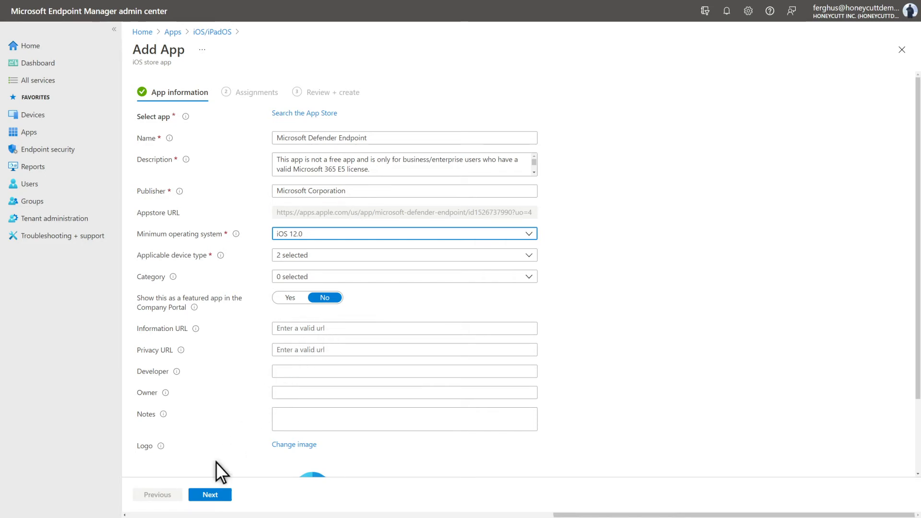
left_click(210, 495)
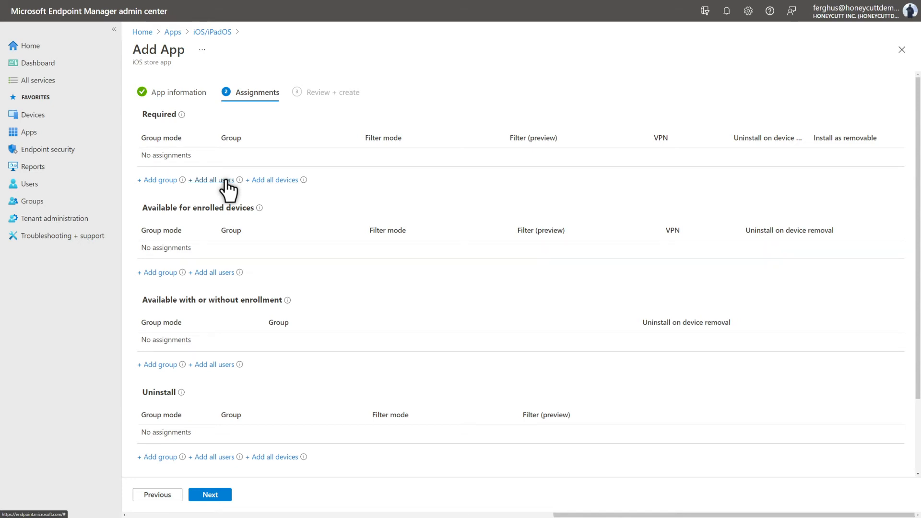
Require the app for all users and proceed to Review + create
left_click(211, 180)
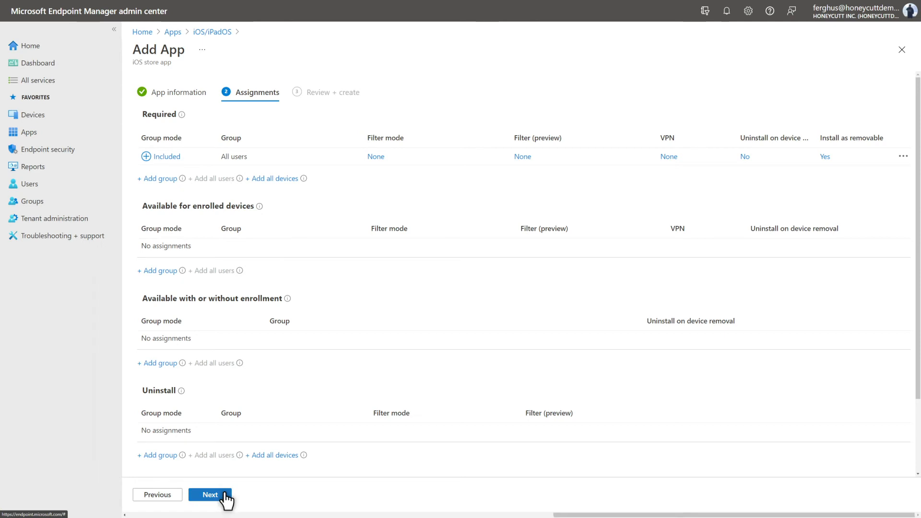
left_click(210, 495)
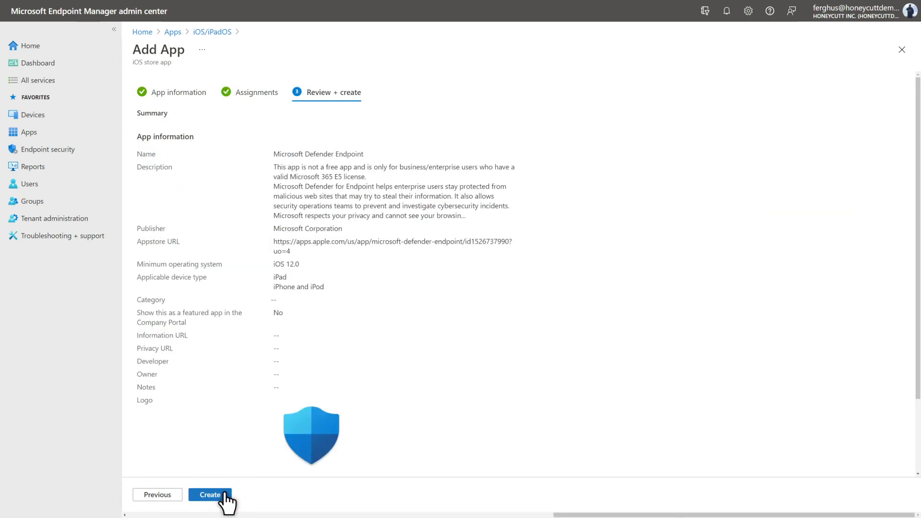
Create the Microsoft Defender Endpoint iOS store app from the review page
left_click(210, 495)
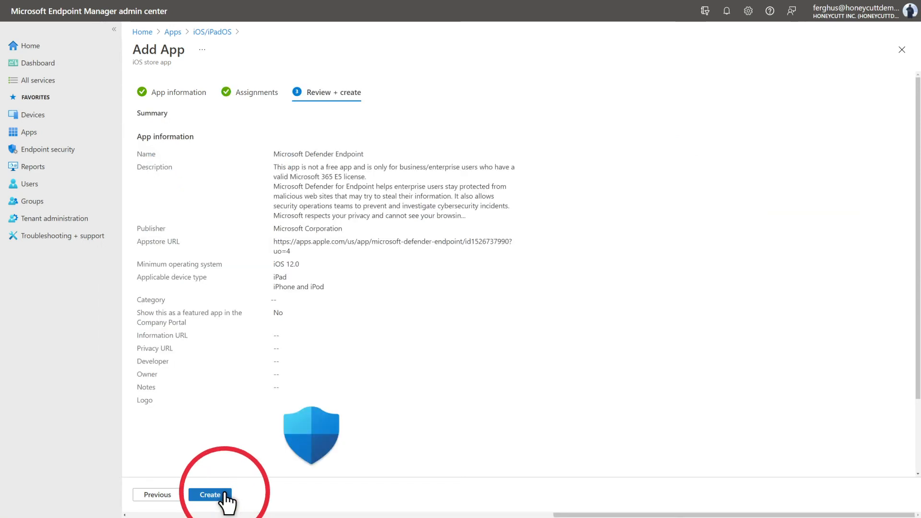
left_click(210, 495)
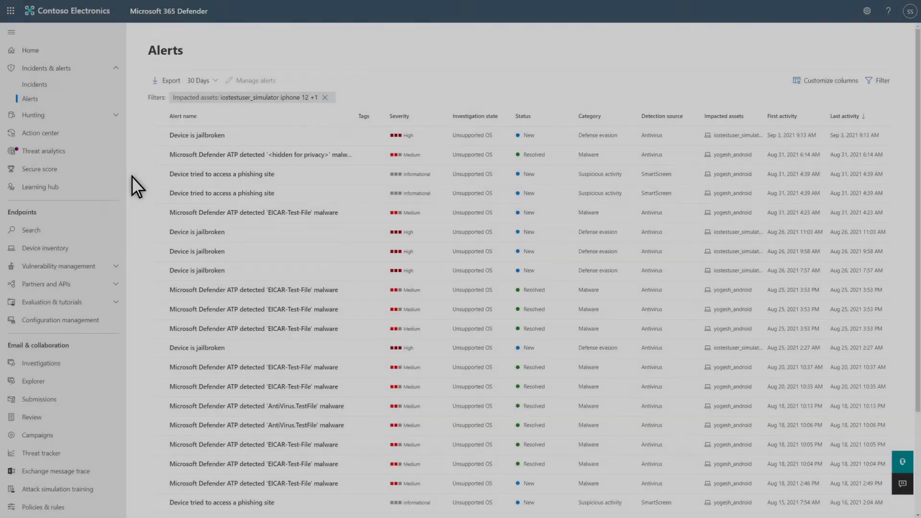
mouse_move(172, 158)
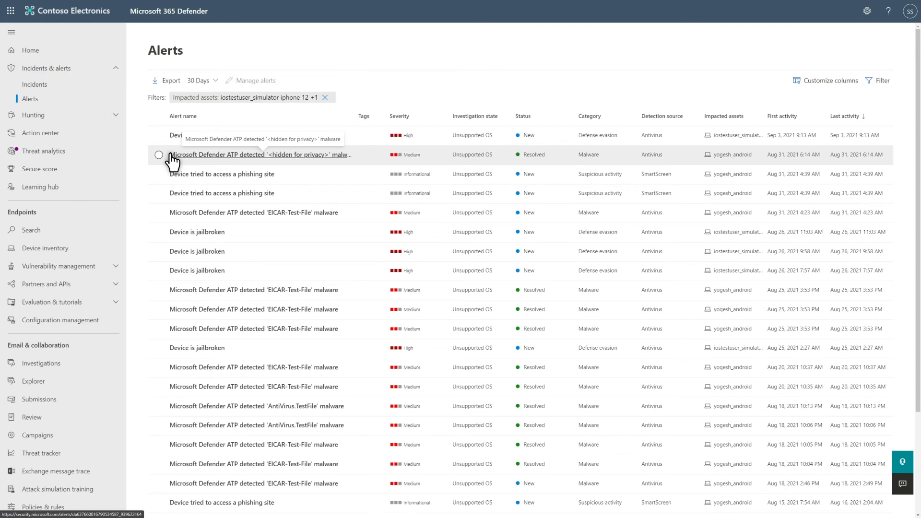
View the resolved Microsoft Defender ATP malware alert's details under Incidents & alerts
left_click(263, 153)
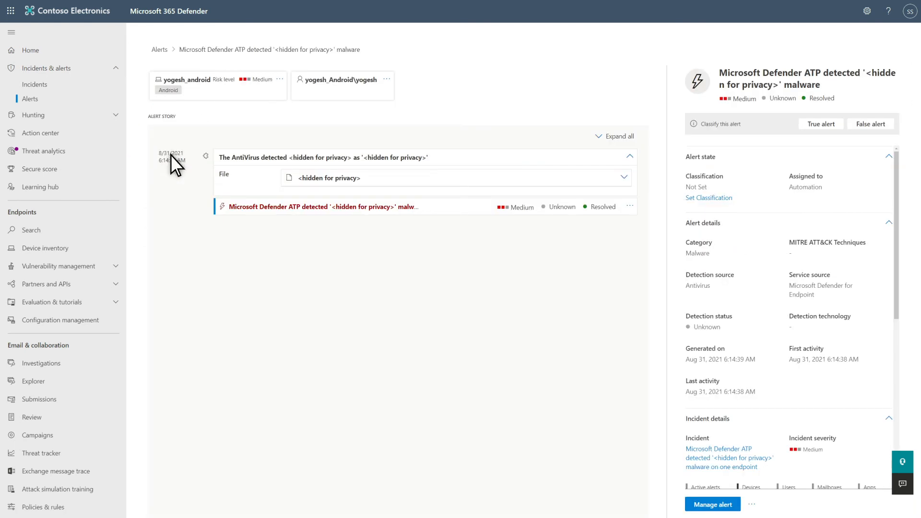